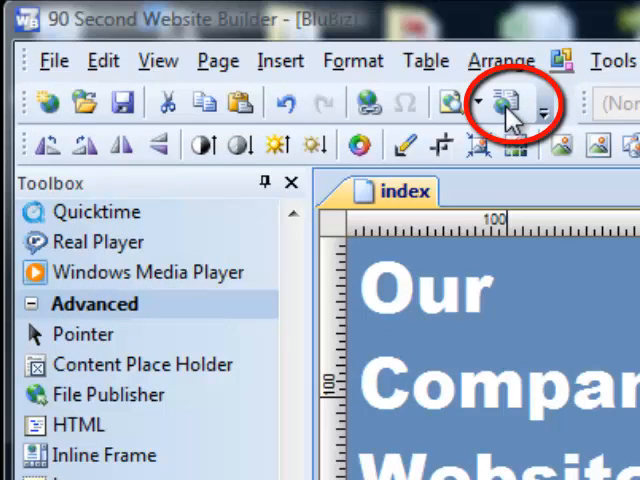
# - Open the File menu of the BluBiz website project
pyautogui.click(54, 60)
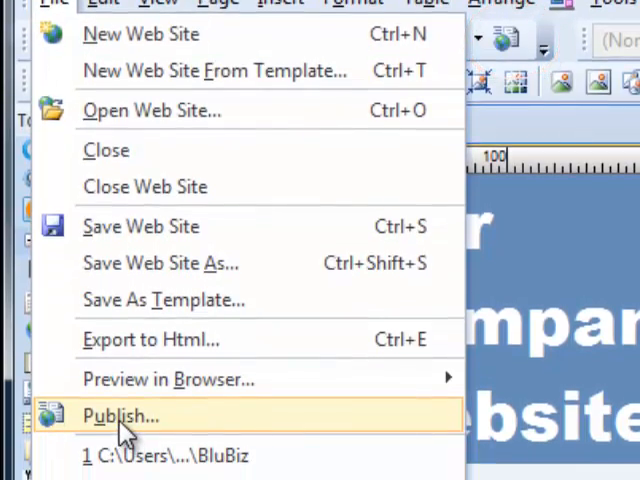
# - Open Publish Web Site and browse the salestop and New top may 2012 locations
pyautogui.click(120, 416)
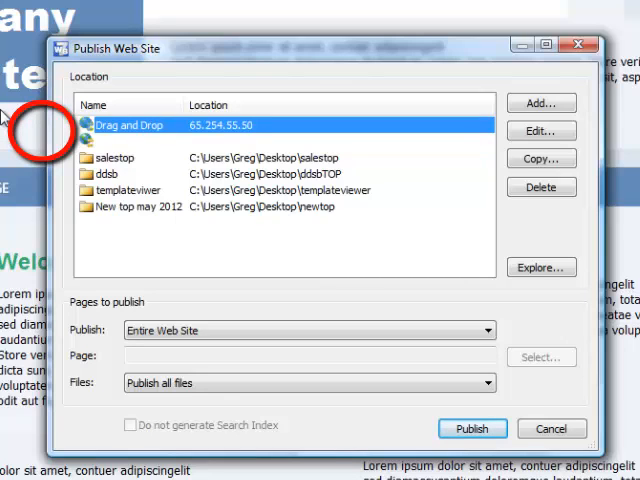
pyautogui.moveTo(10, 118)
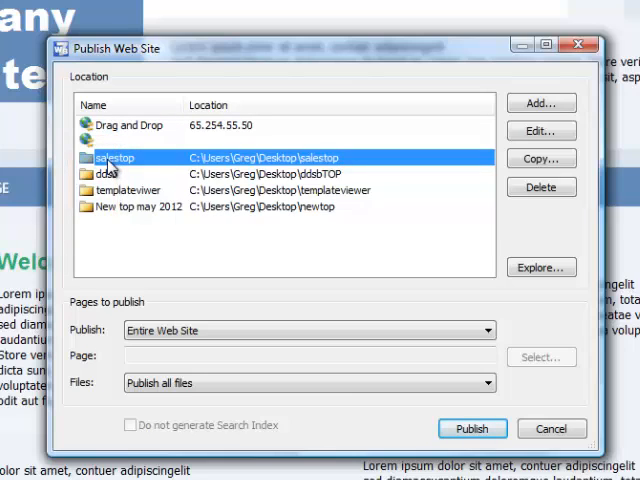
pyautogui.click(128, 190)
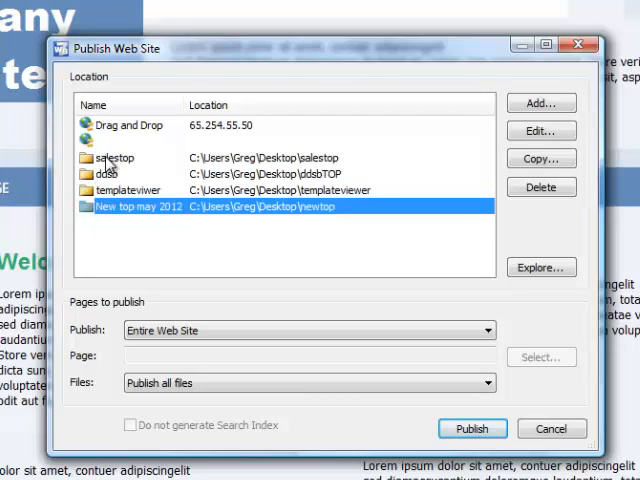
pyautogui.click(115, 157)
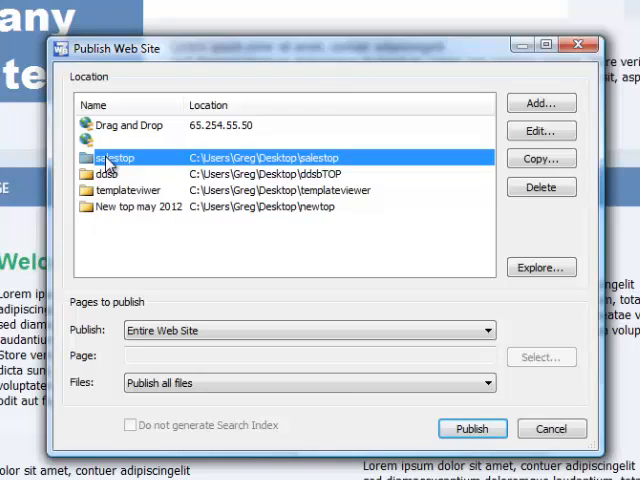
pyautogui.moveTo(163, 157)
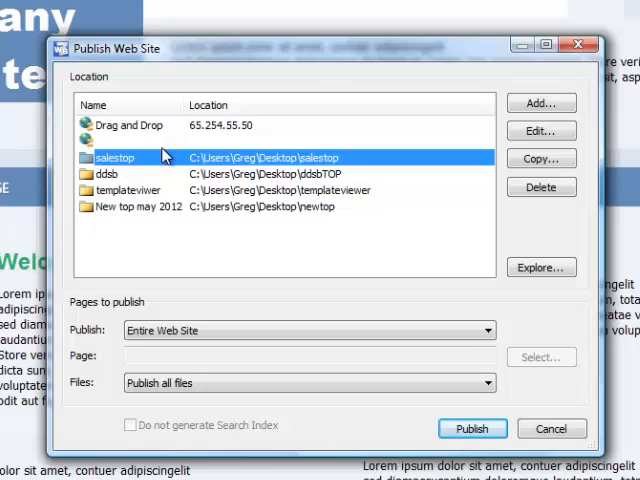
pyautogui.moveTo(202, 133)
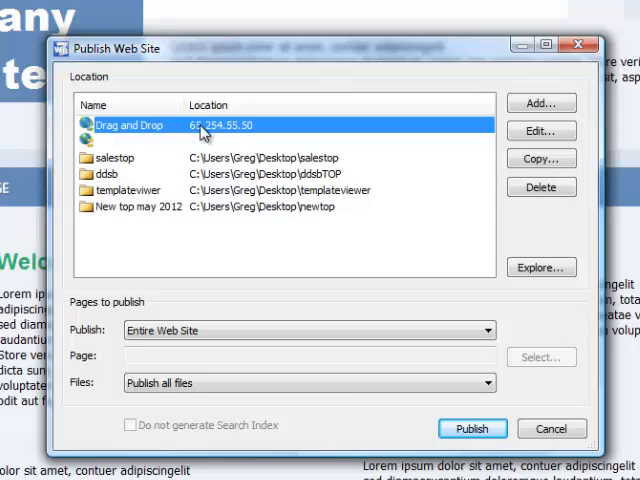
pyautogui.moveTo(265, 125)
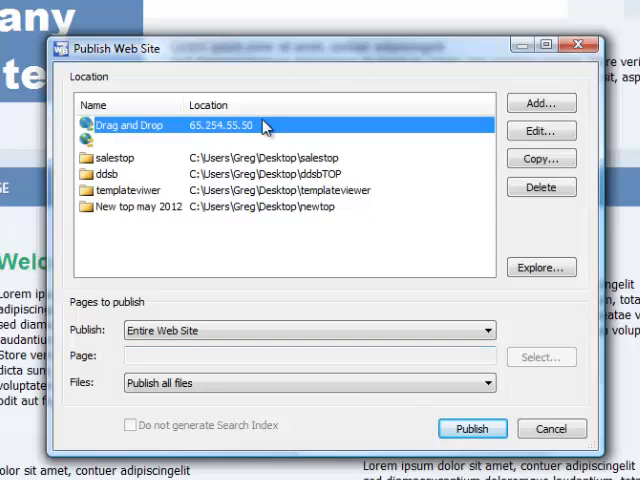
pyautogui.moveTo(243, 133)
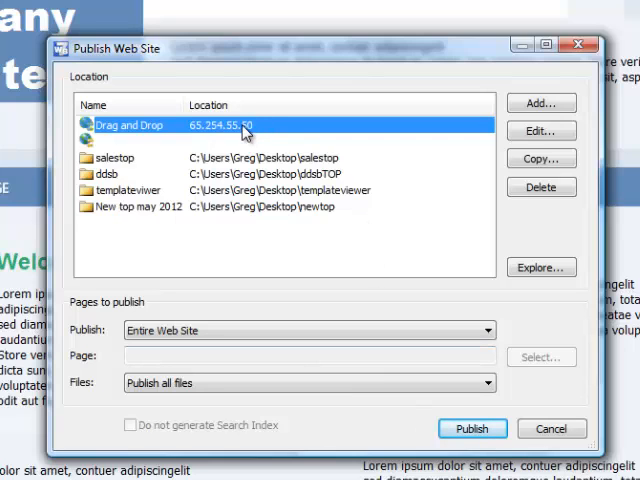
pyautogui.moveTo(280, 140)
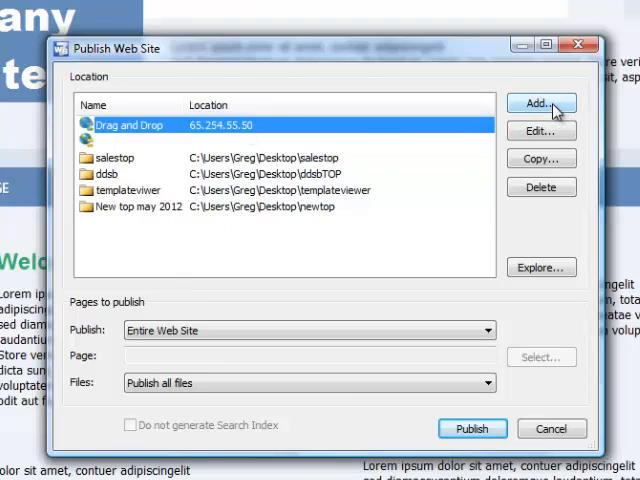
pyautogui.moveTo(540, 130)
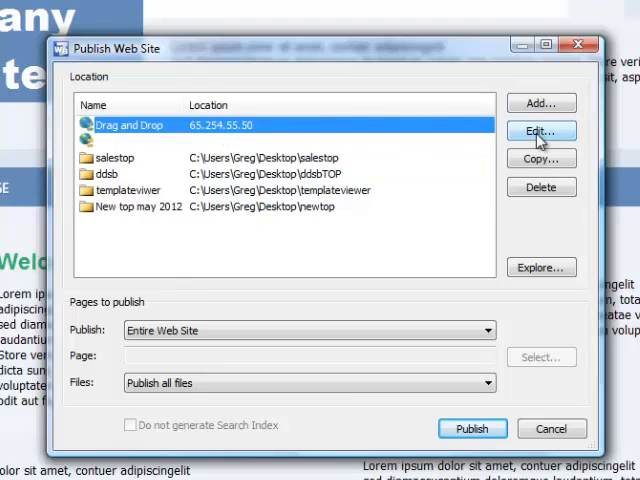
# - Open the Edit Publish Location dialog for the Drag and Drop FTP location
pyautogui.click(540, 131)
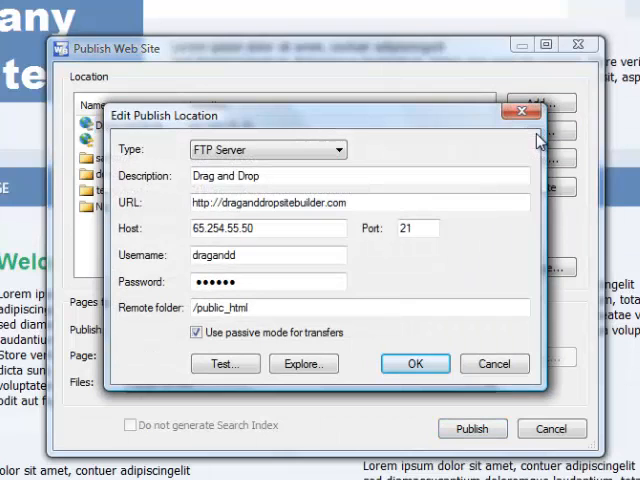
pyautogui.moveTo(348, 132)
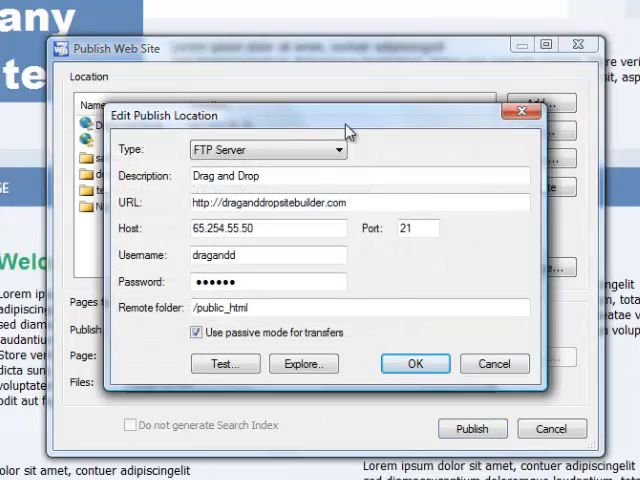
pyautogui.click(343, 150)
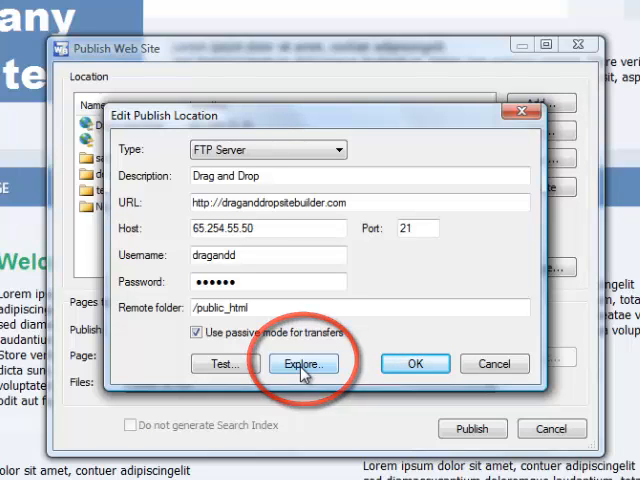
pyautogui.click(303, 363)
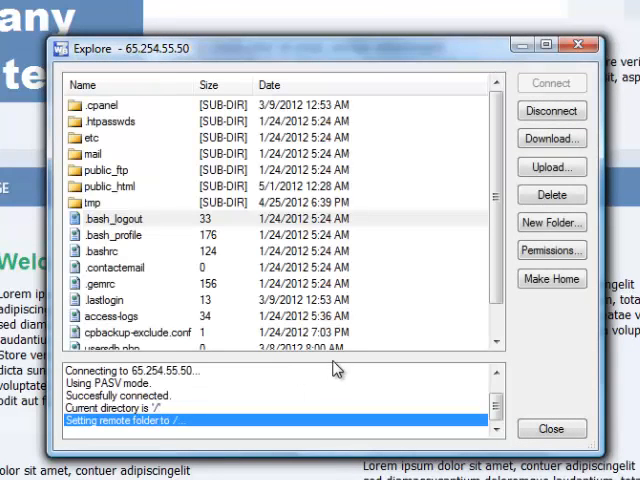
pyautogui.moveTo(162, 196)
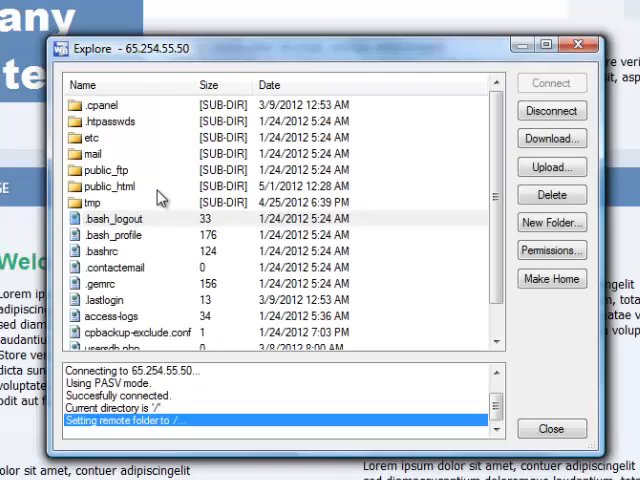
pyautogui.moveTo(137, 205)
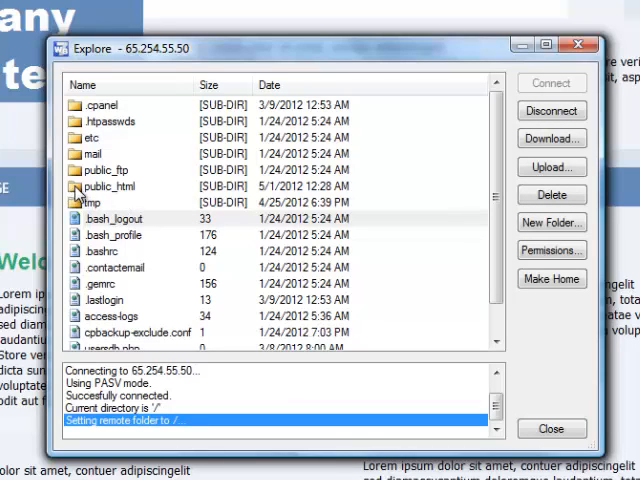
pyautogui.doubleClick(106, 186)
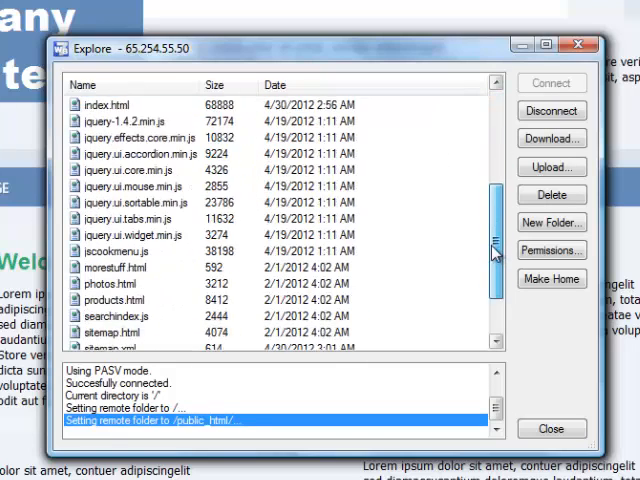
pyautogui.scroll(3)
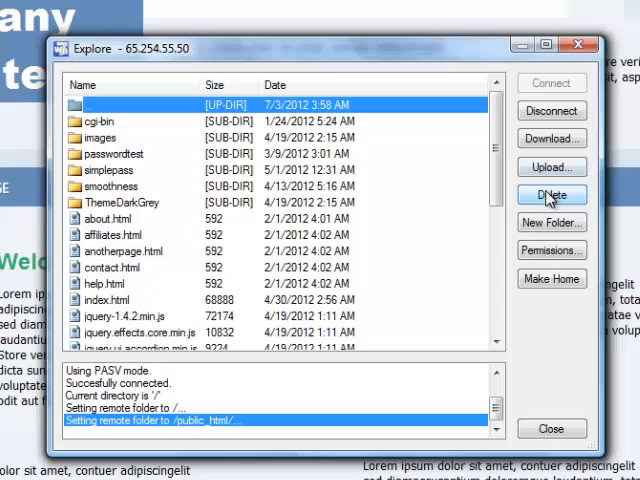
pyautogui.moveTo(551, 250)
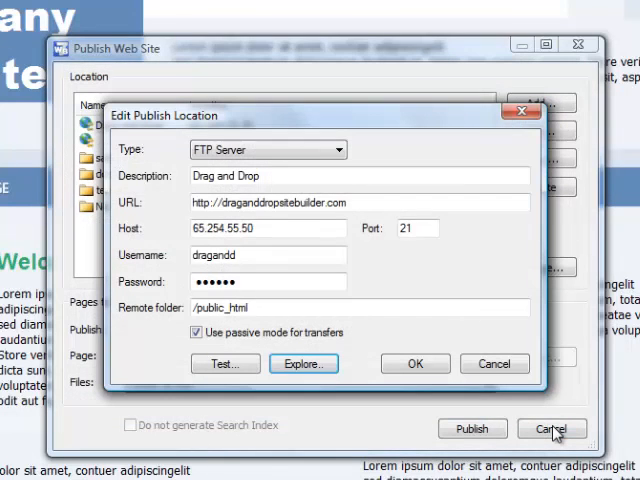
pyautogui.moveTo(520, 388)
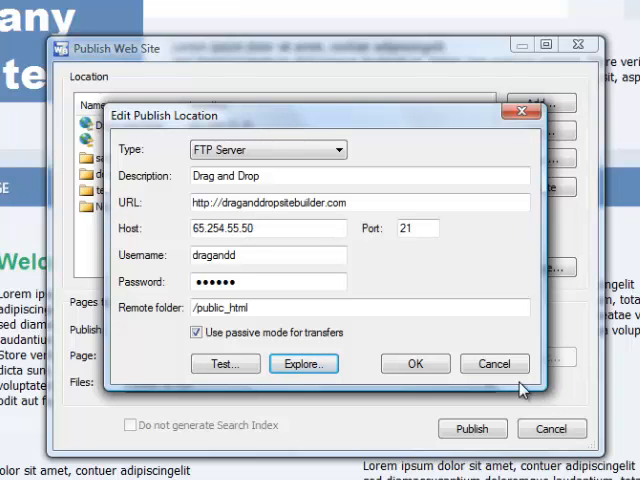
# - Cancel the Drag and Drop location edits without saving
pyautogui.click(415, 363)
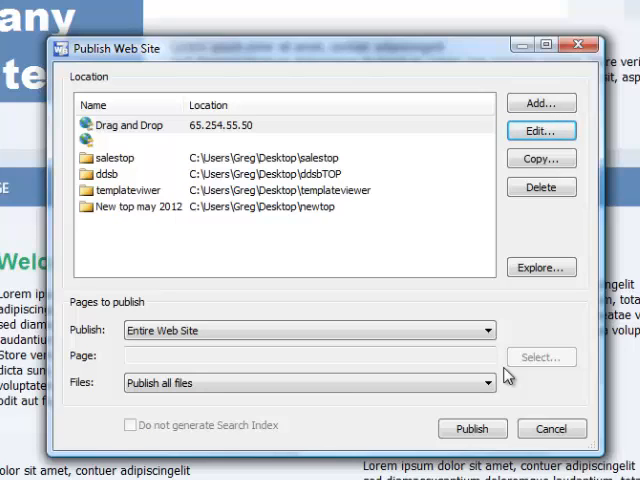
pyautogui.moveTo(541, 103)
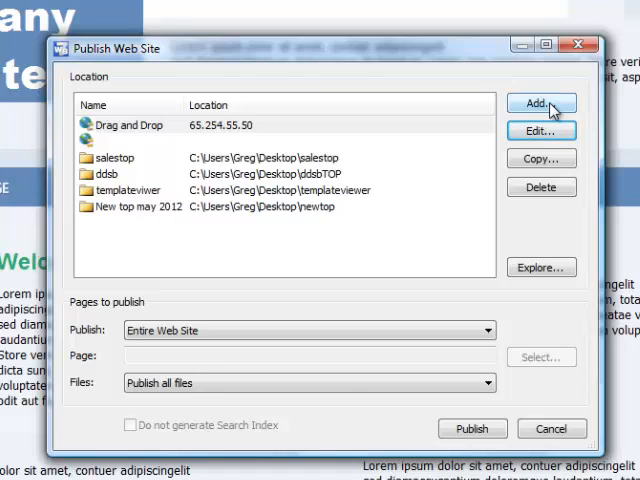
# - Add a local publish location described as mywebsite with URL mywebsite.com
pyautogui.click(540, 103)
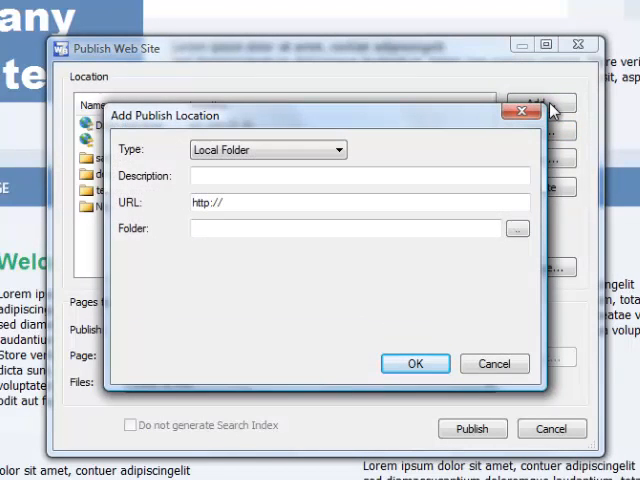
pyautogui.moveTo(345, 155)
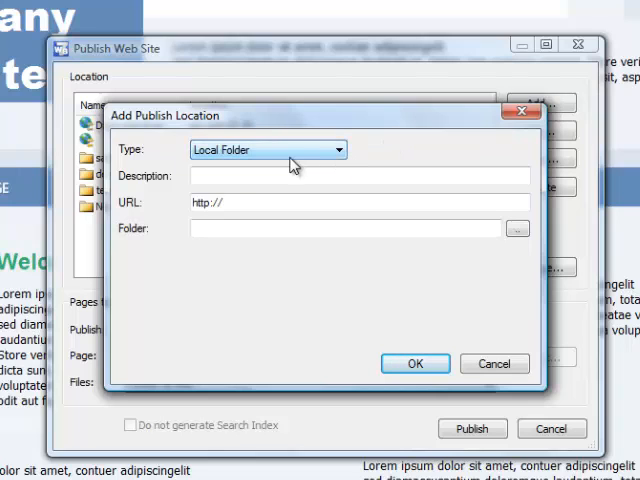
pyautogui.click(360, 176)
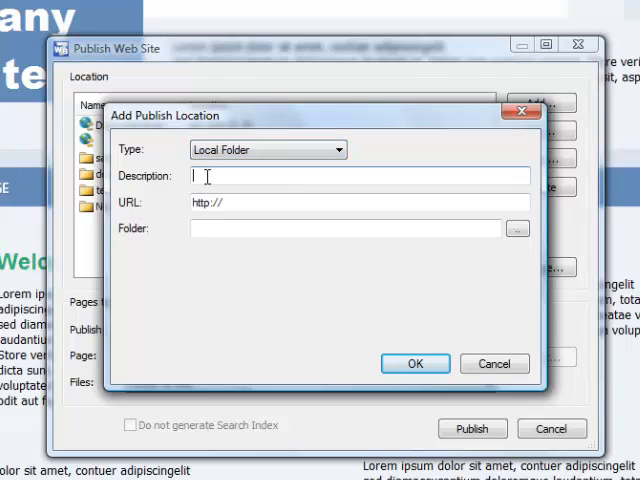
pyautogui.write('myw')
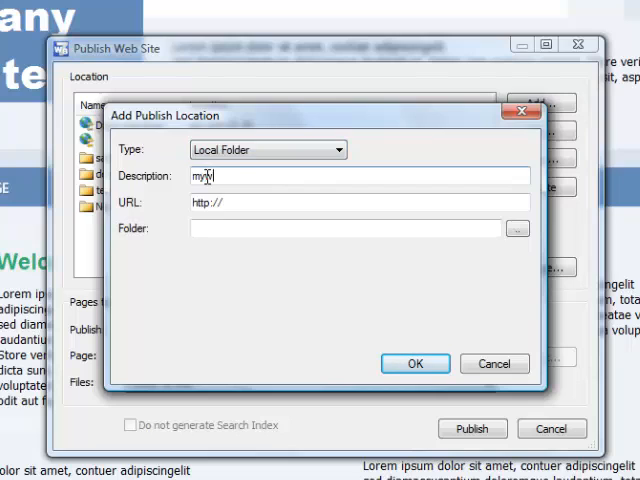
pyautogui.write('website')
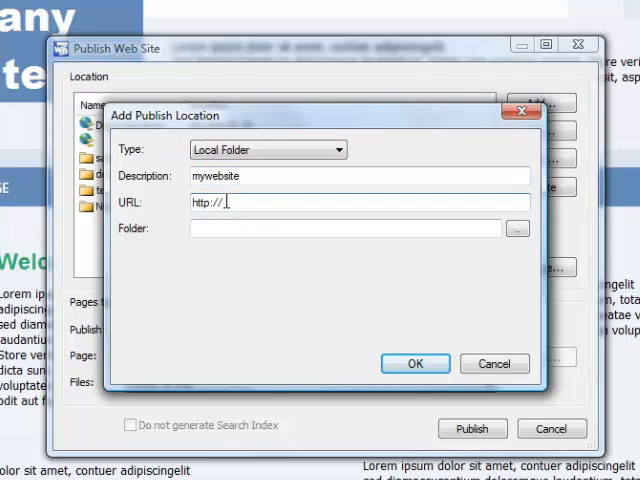
pyautogui.write('mywebsite.com')
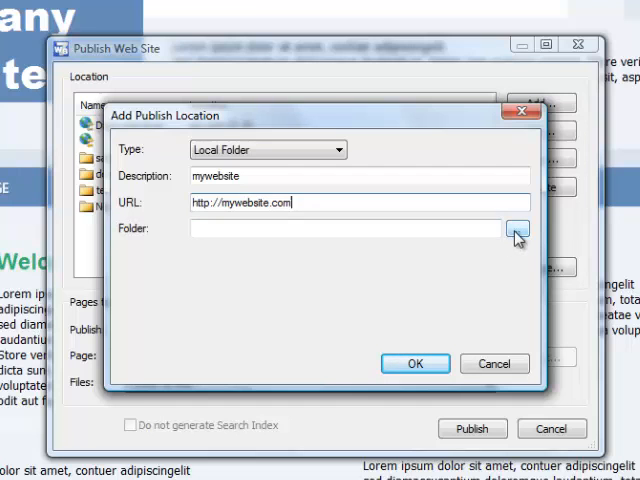
# - Point the location to a new mywebsite folder created on the Desktop
pyautogui.click(516, 228)
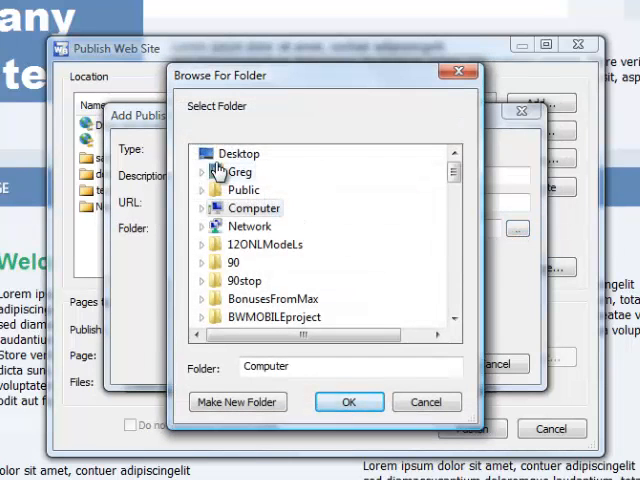
pyautogui.click(240, 153)
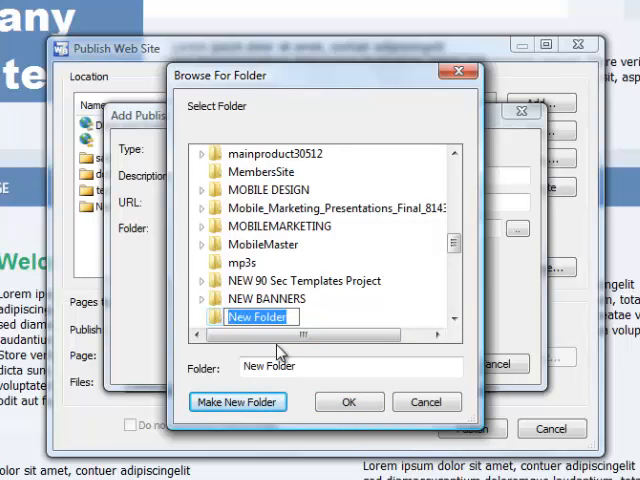
pyautogui.write('mywebsite')
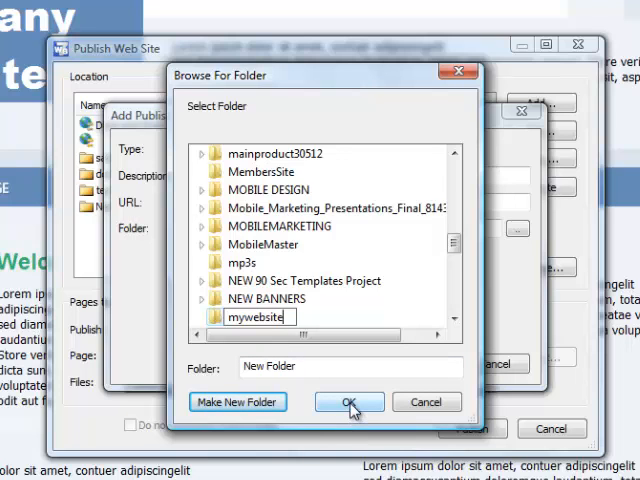
pyautogui.click(349, 401)
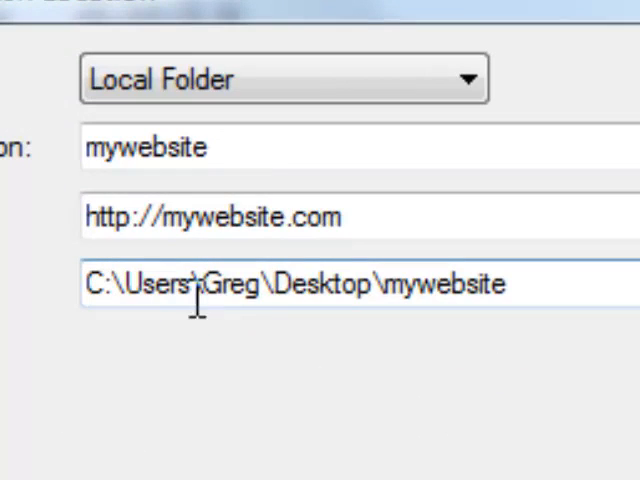
pyautogui.moveTo(415, 290)
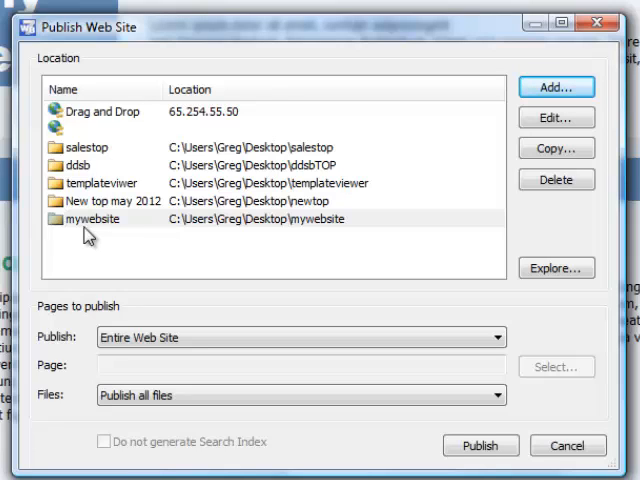
# - Select the mywebsite location and publish the entire website with all files
pyautogui.click(92, 218)
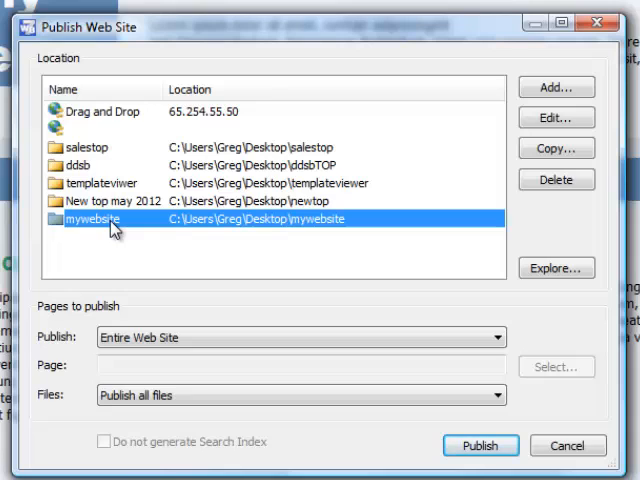
pyautogui.moveTo(172, 262)
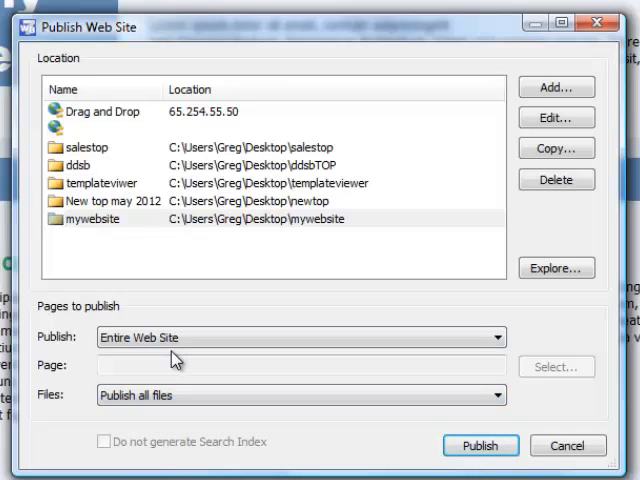
pyautogui.moveTo(415, 449)
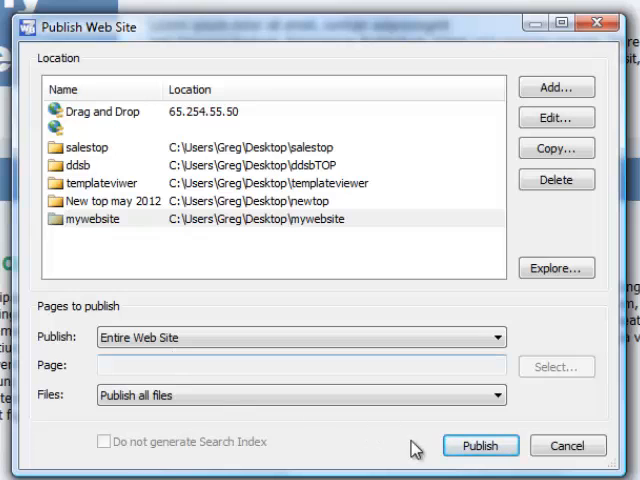
pyautogui.click(480, 445)
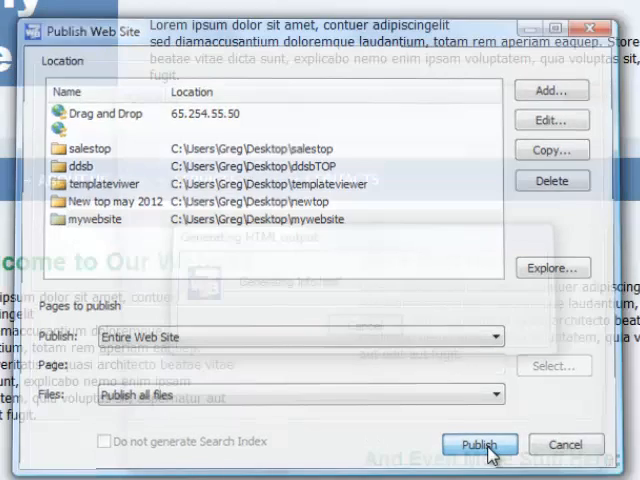
# - Review the publishing log confirming pages and images were copied successfully
pyautogui.click(479, 444)
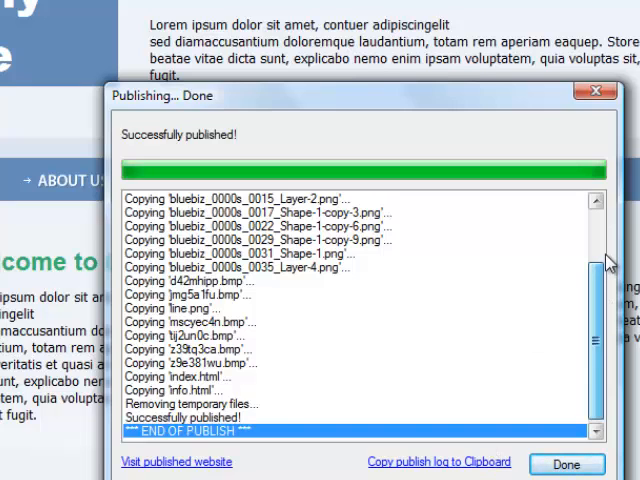
pyautogui.scroll(3)
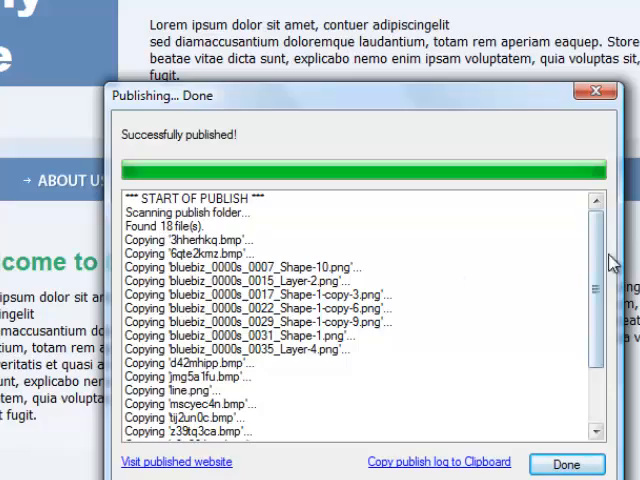
pyautogui.scroll(-3)
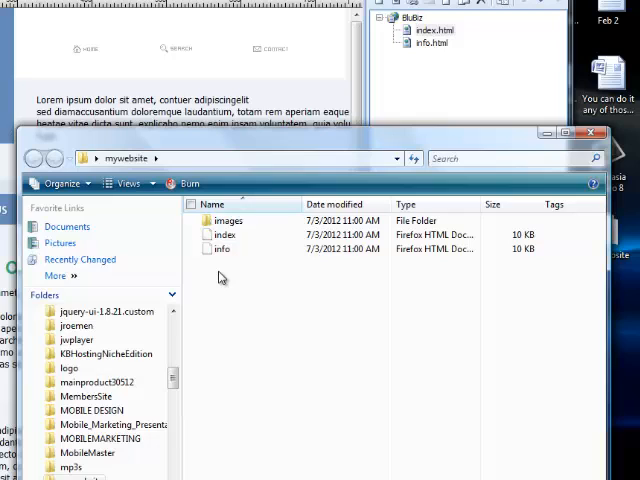
# - Select the index and info pages in the published mywebsite folder
pyautogui.click(225, 234)
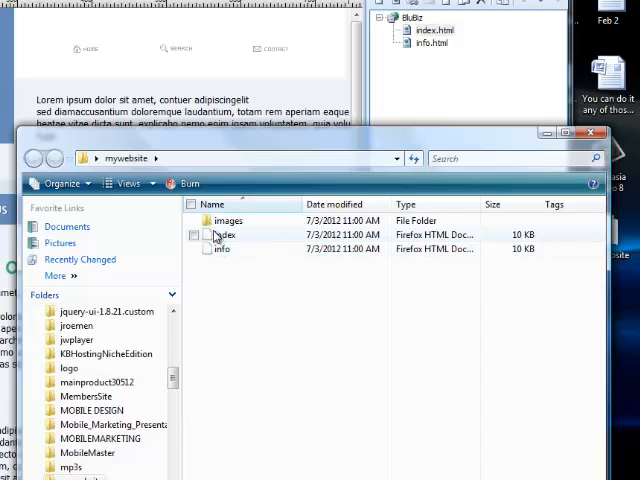
pyautogui.moveTo(225, 235)
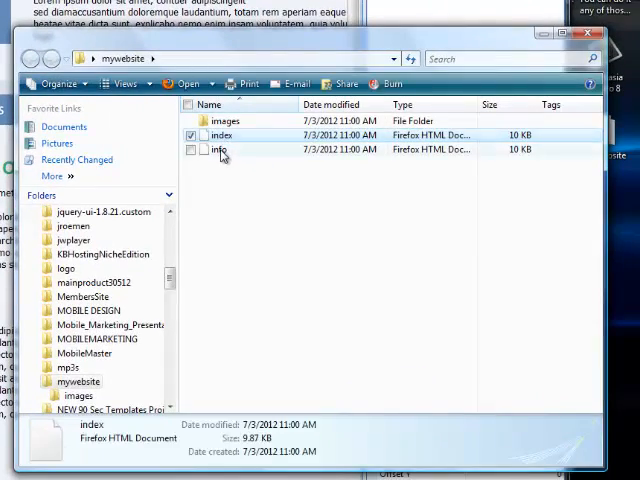
pyautogui.click(220, 150)
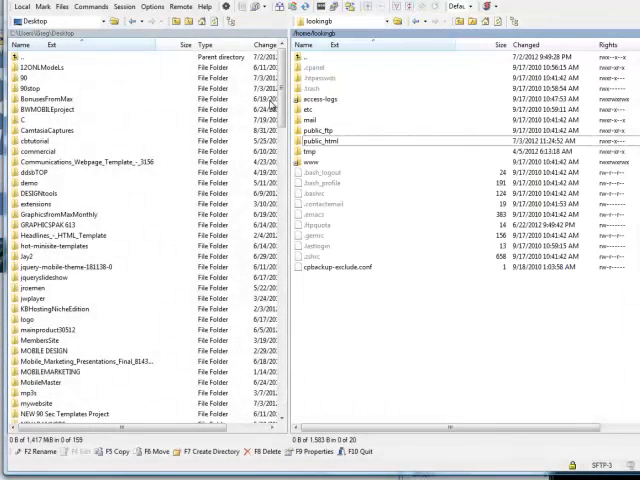
pyautogui.moveTo(333, 97)
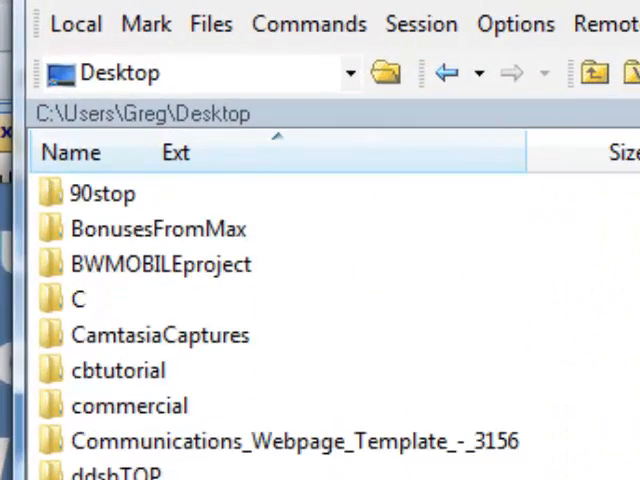
# - Open the Desktop mywebsite folder in WinSCP's local pane
pyautogui.scroll(-3)
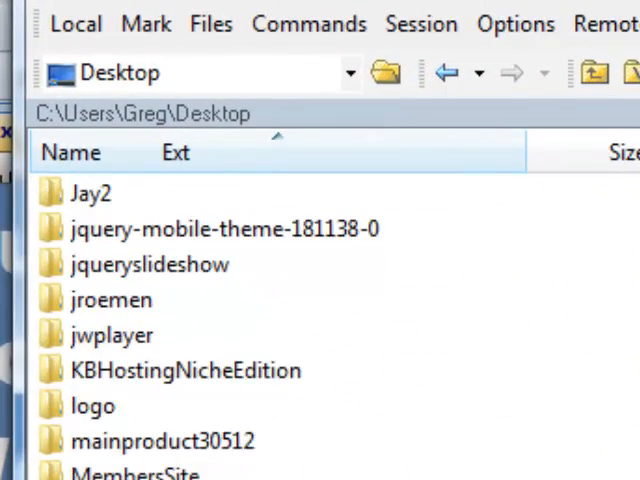
pyautogui.scroll(-3)
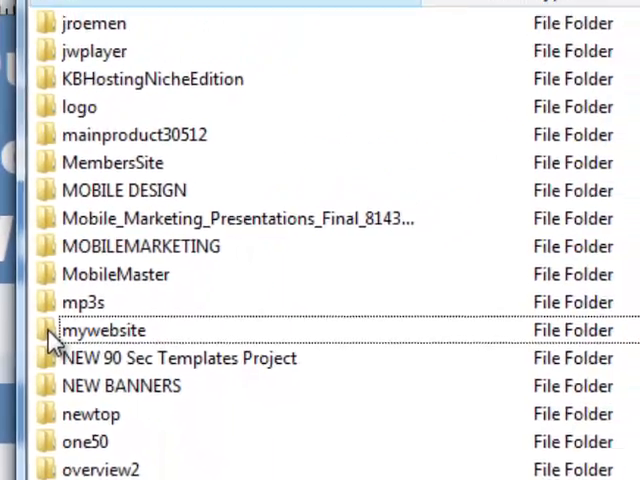
pyautogui.doubleClick(106, 330)
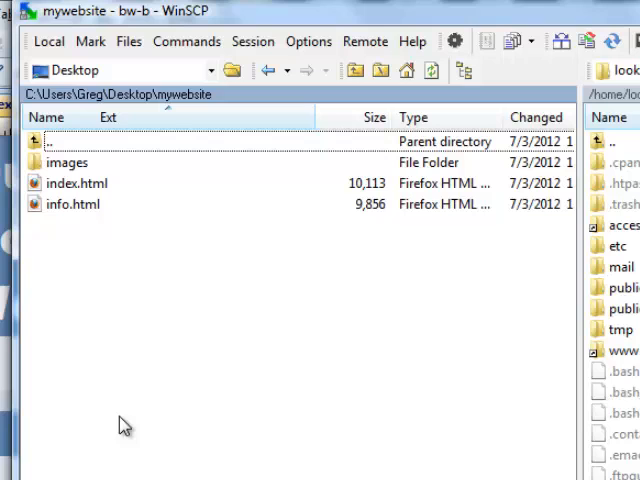
pyautogui.moveTo(75, 167)
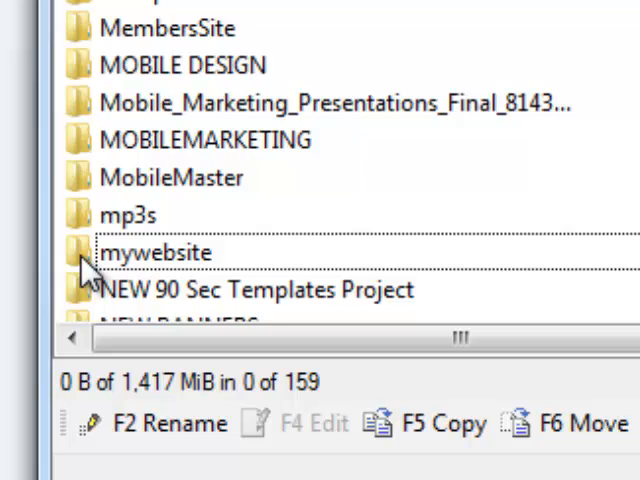
pyautogui.scroll(3)
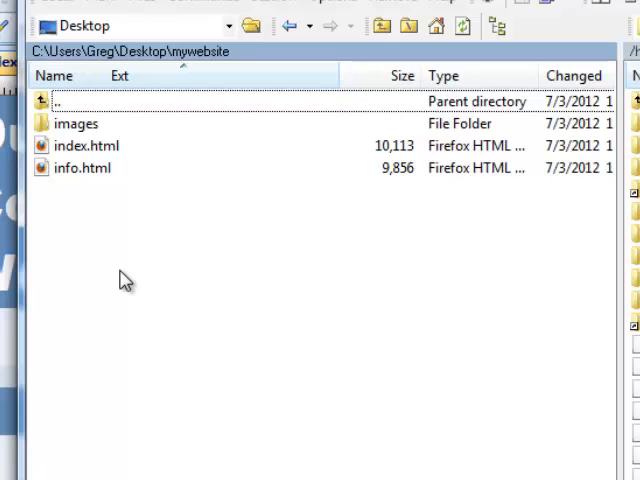
pyautogui.moveTo(62, 135)
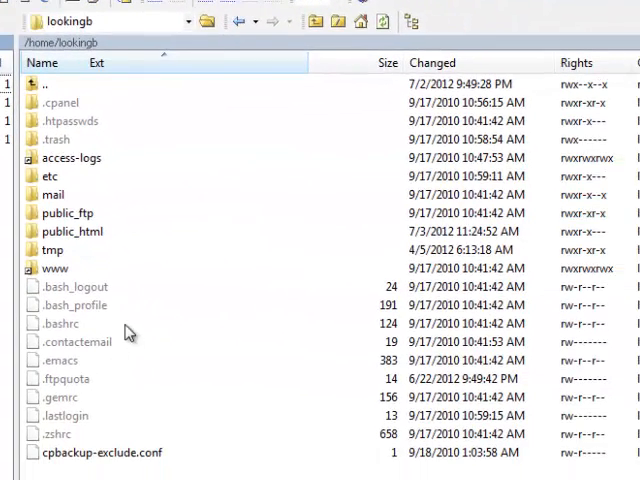
pyautogui.moveTo(57, 110)
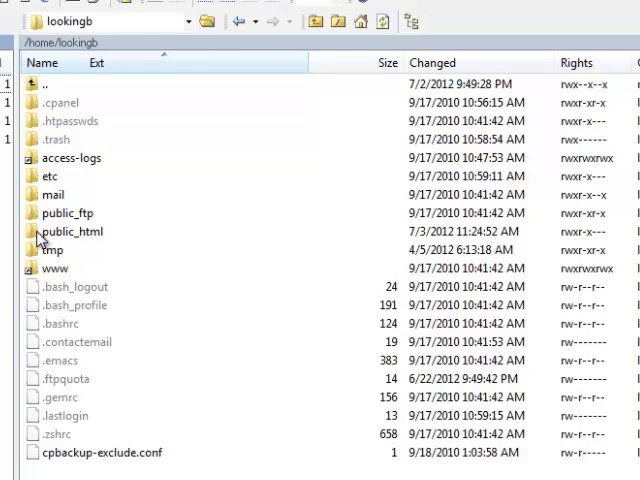
# - Open the server's public_html folder in the remote pane
pyautogui.doubleClick(71, 231)
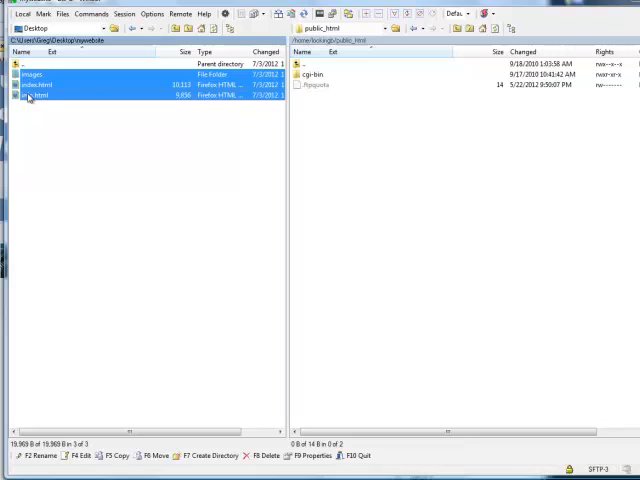
pyautogui.moveTo(407, 140)
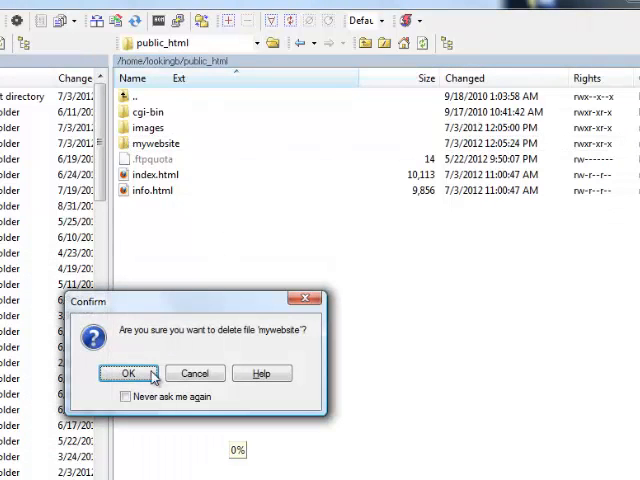
# - Confirm deletion of the stray mywebsite folder from the server's public_html
pyautogui.click(127, 373)
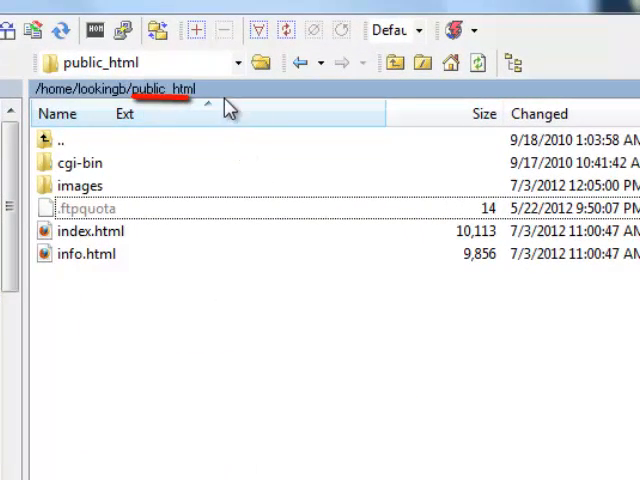
pyautogui.moveTo(143, 408)
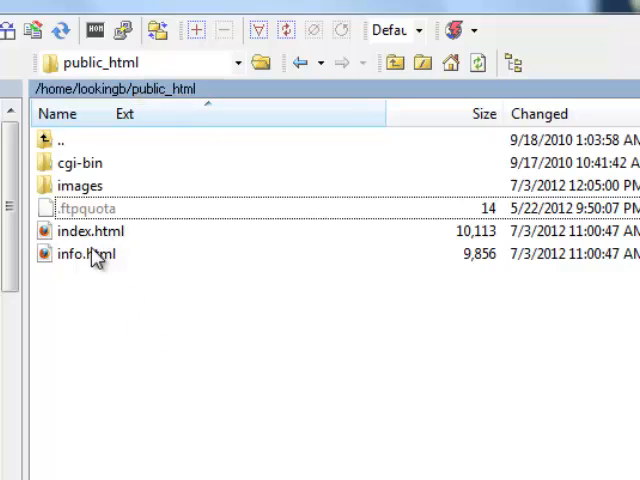
pyautogui.moveTo(80, 322)
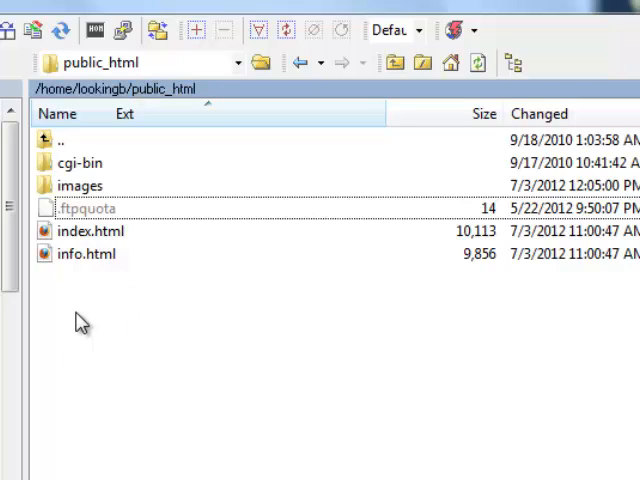